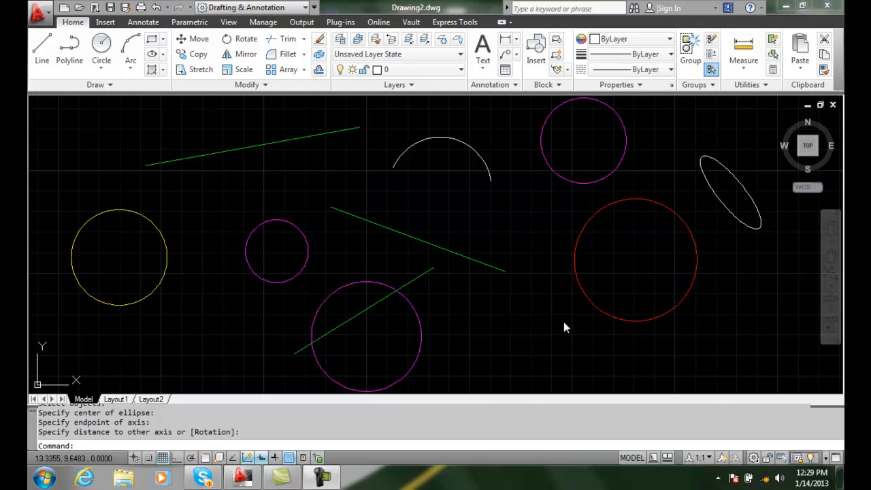
mouse_move(596, 316)
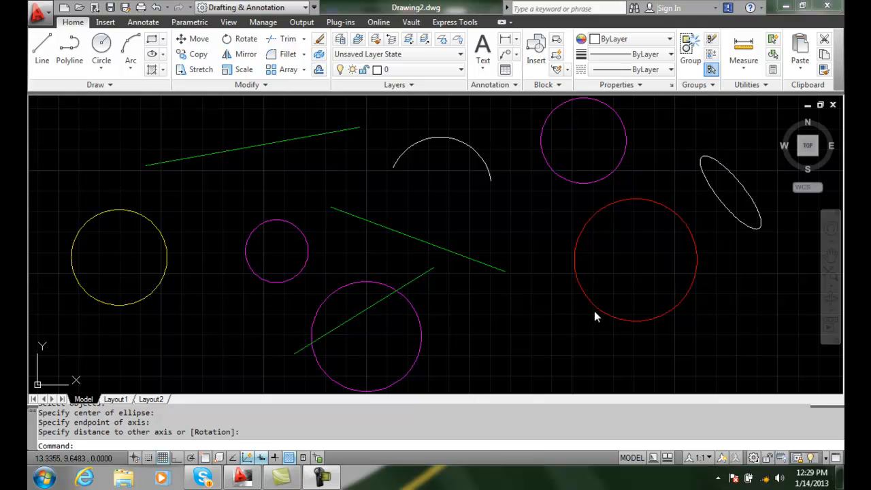
mouse_move(549, 313)
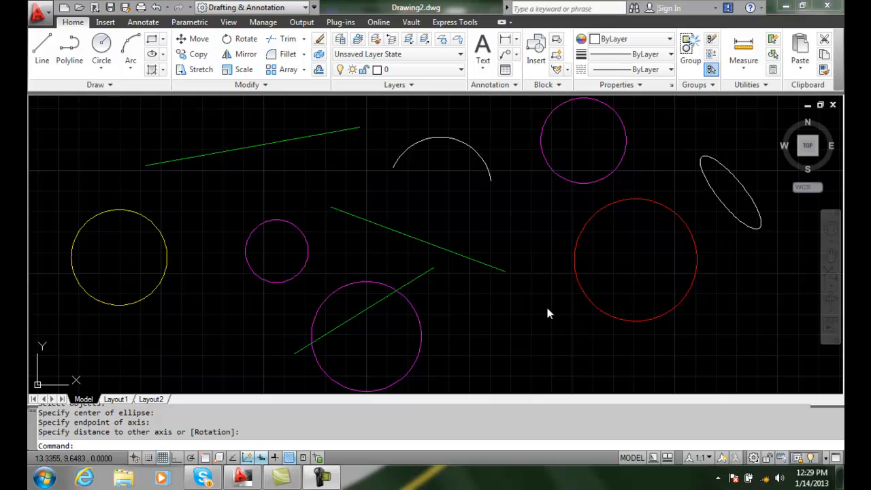
mouse_move(428, 333)
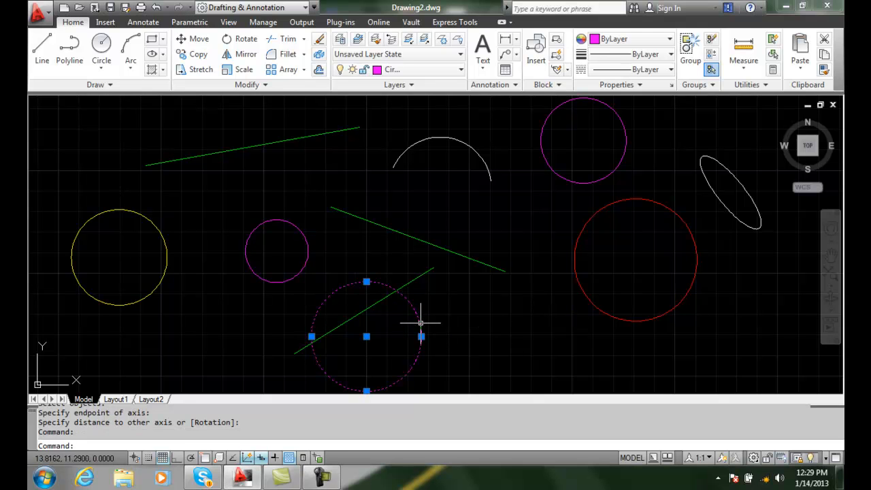
Step: Use Select Similar on the selected circle to grab all three magenta circles
right_click(420, 327)
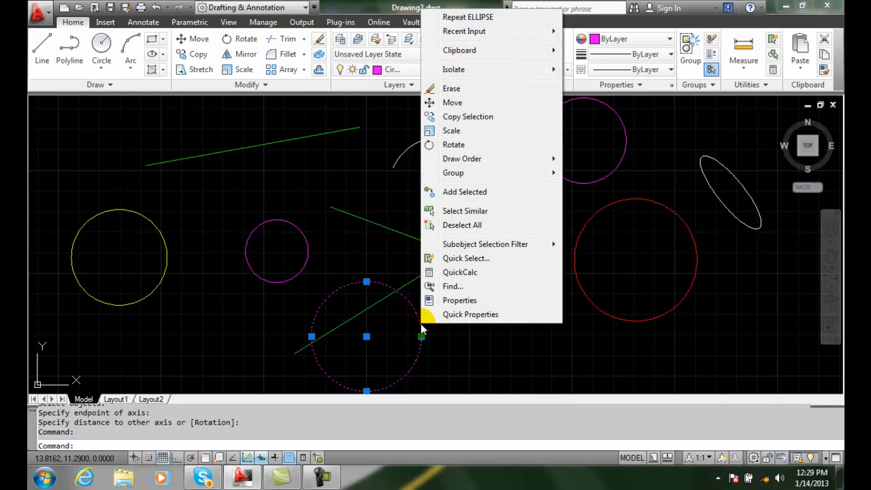
mouse_move(466, 211)
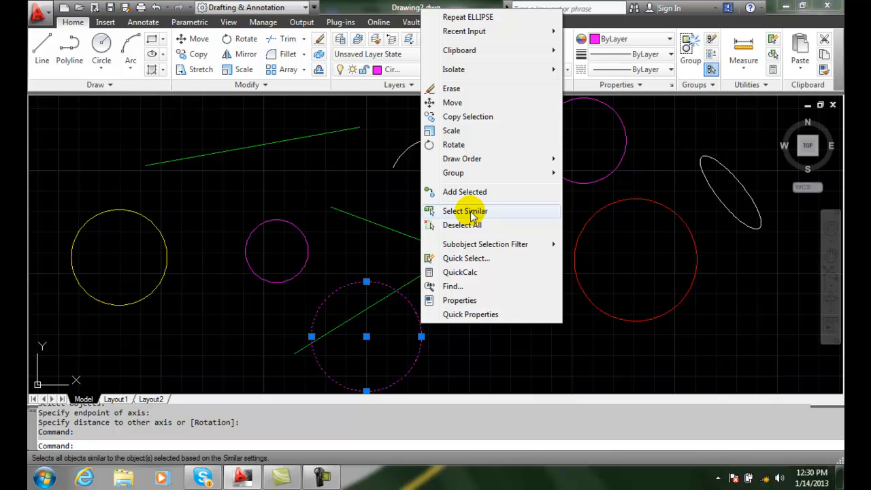
click(465, 209)
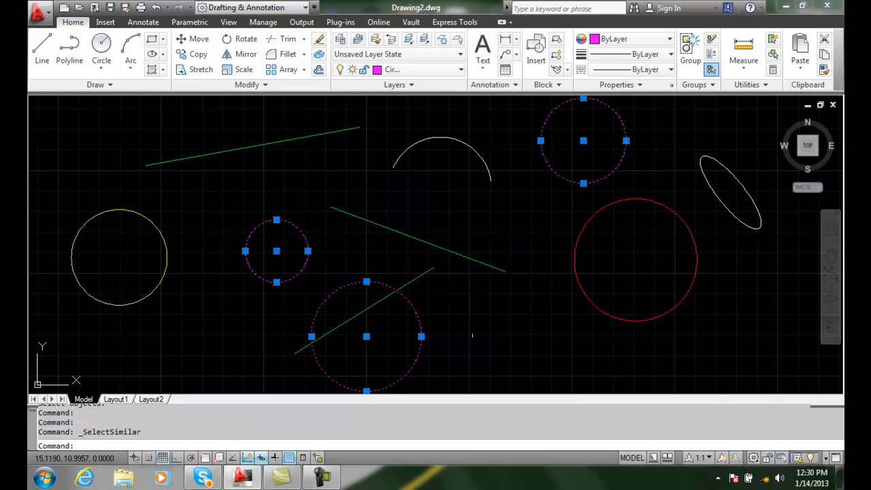
mouse_move(497, 314)
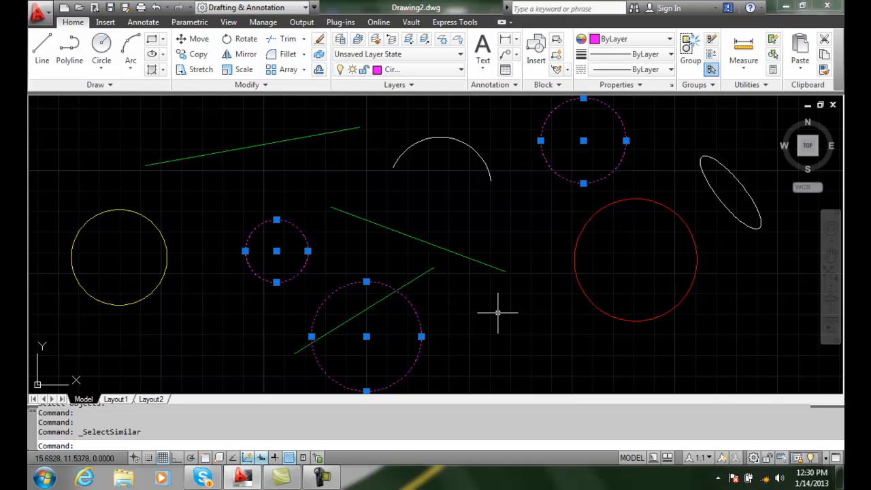
mouse_move(433, 316)
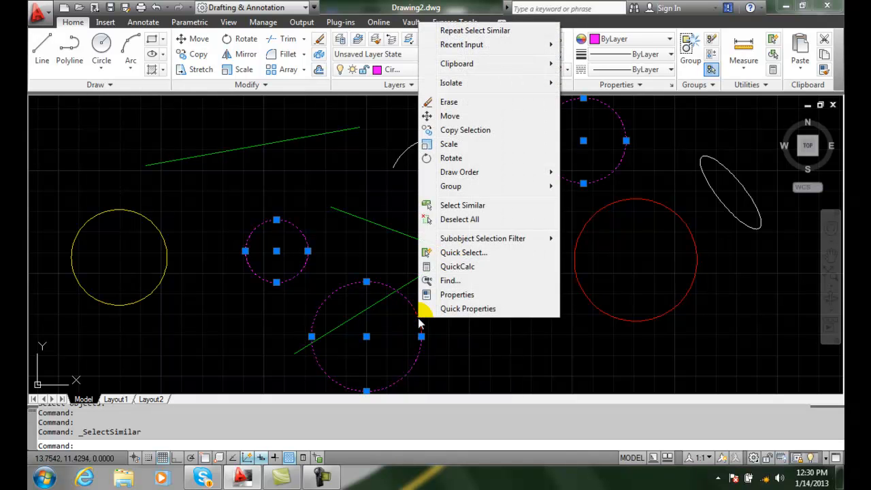
Step: In Properties, set the three circles' shared Diameter to 3.0000 (after first trying 10)
click(457, 294)
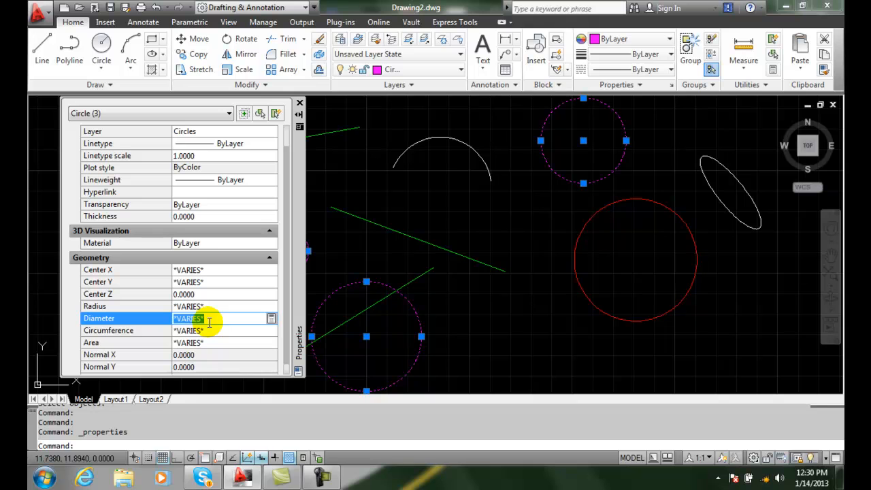
text(10.0000)
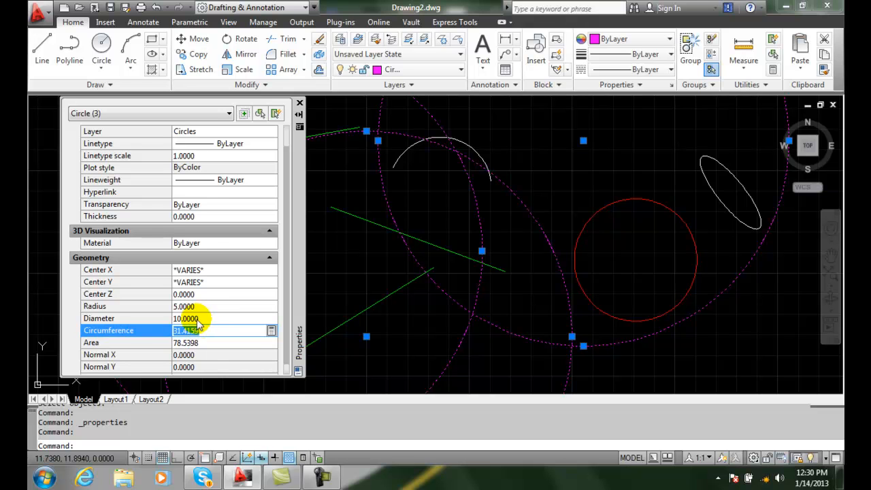
click(204, 319)
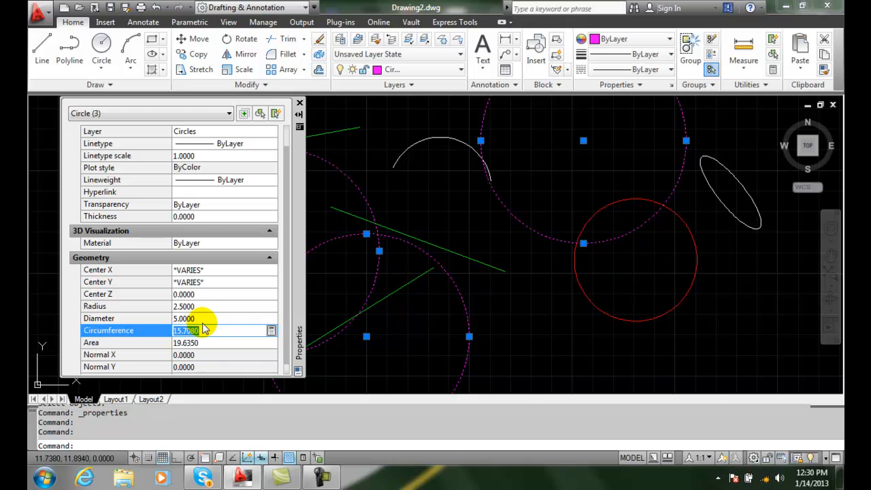
click(193, 318)
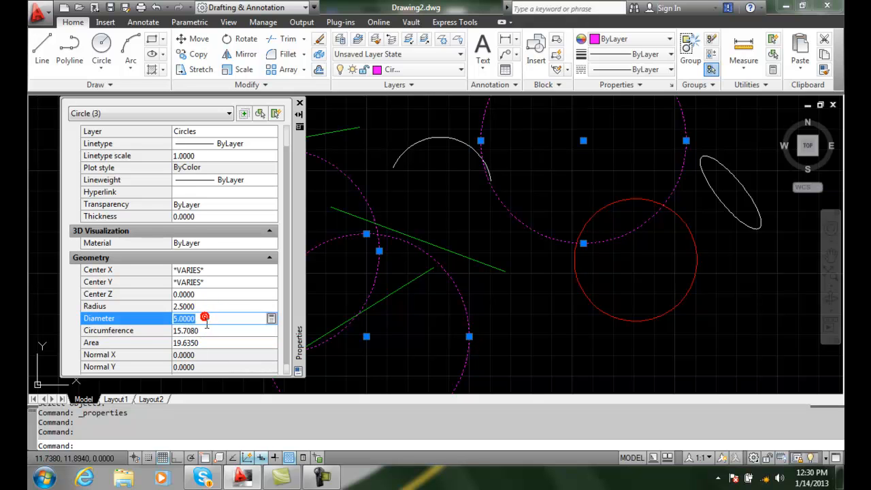
text(3.0000)
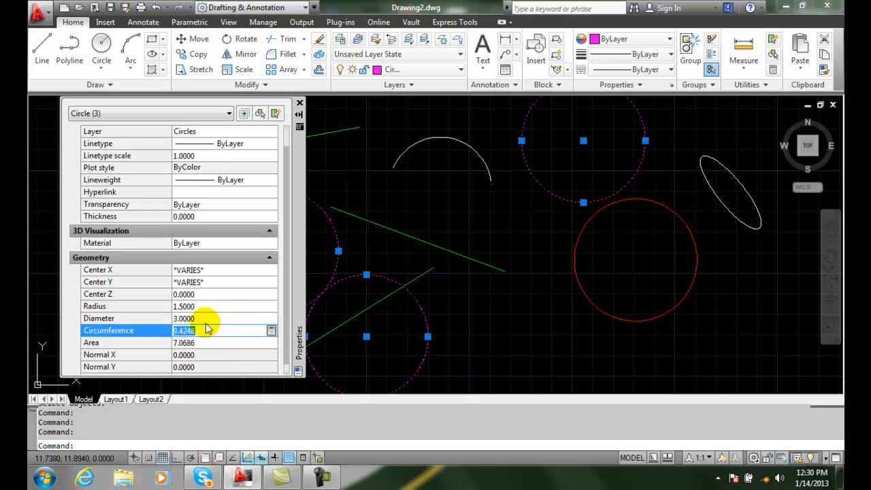
click(300, 103)
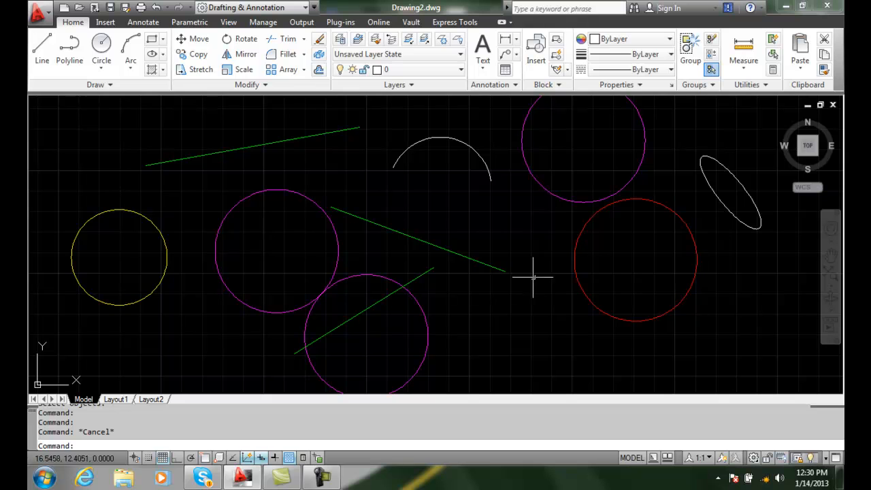
mouse_move(534, 272)
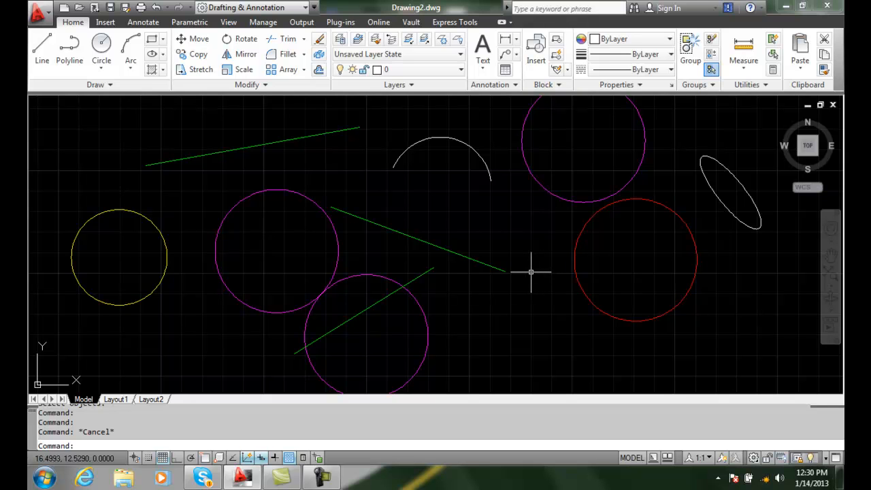
mouse_move(516, 324)
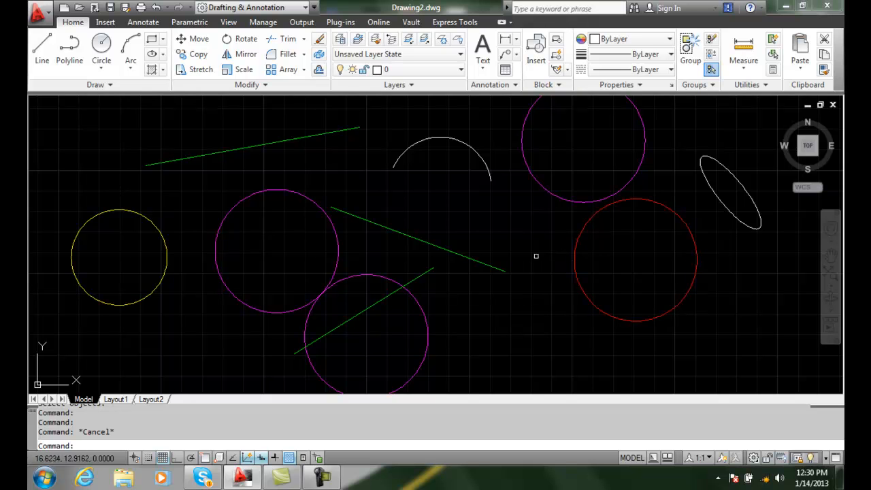
Step: Select the red circle to act on it next
click(484, 265)
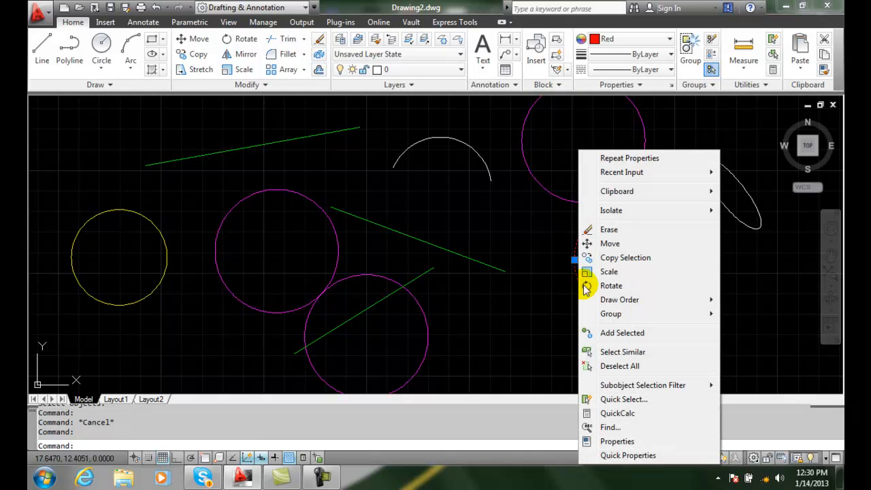
Step: Select all circles similar to the red one and show their shared Properties
click(622, 351)
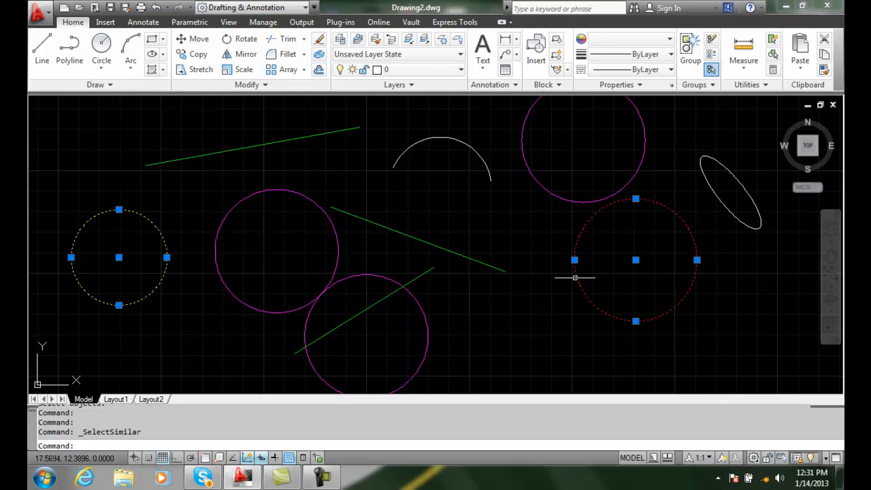
right_click(574, 277)
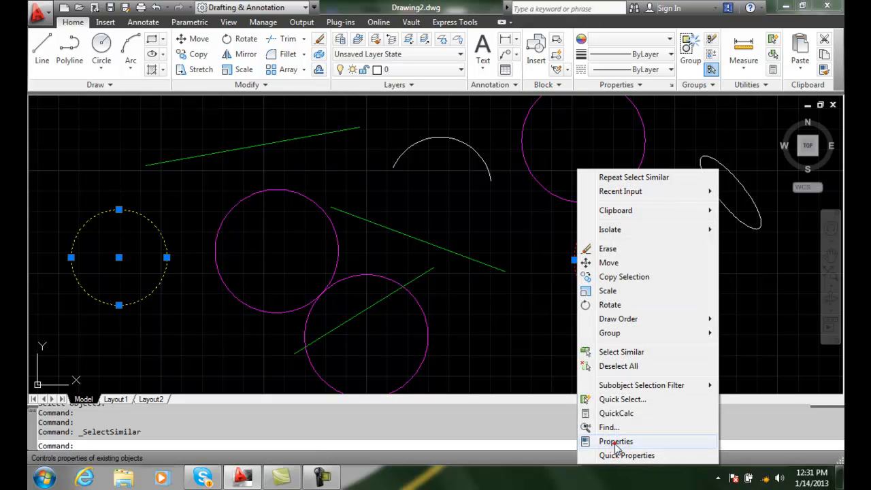
click(615, 441)
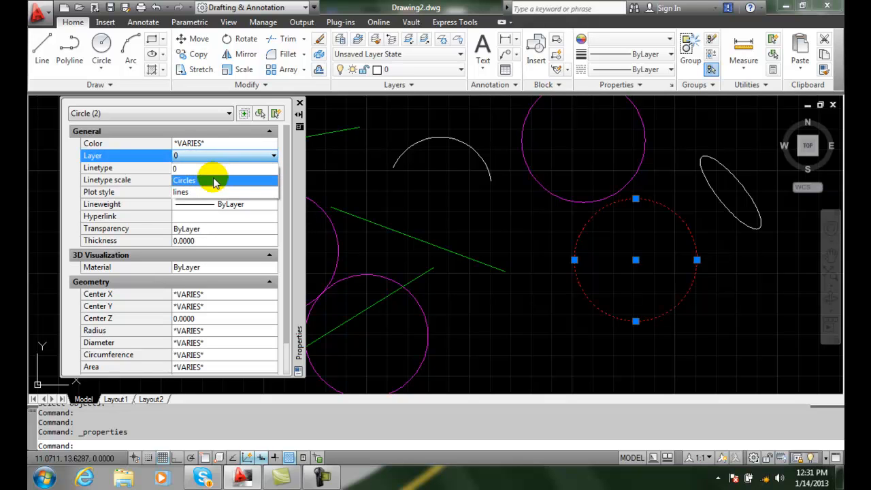
Step: Put both circles on the Circles layer with Color ByLayer so they turn magenta
click(204, 155)
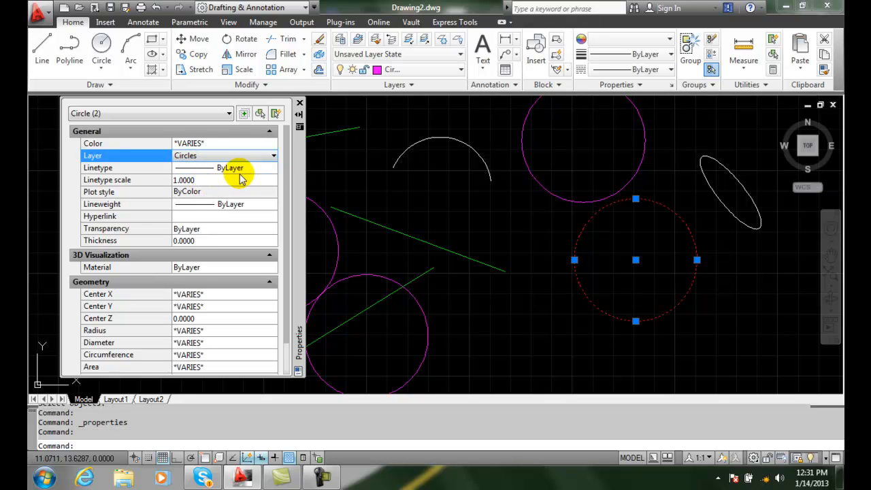
click(273, 143)
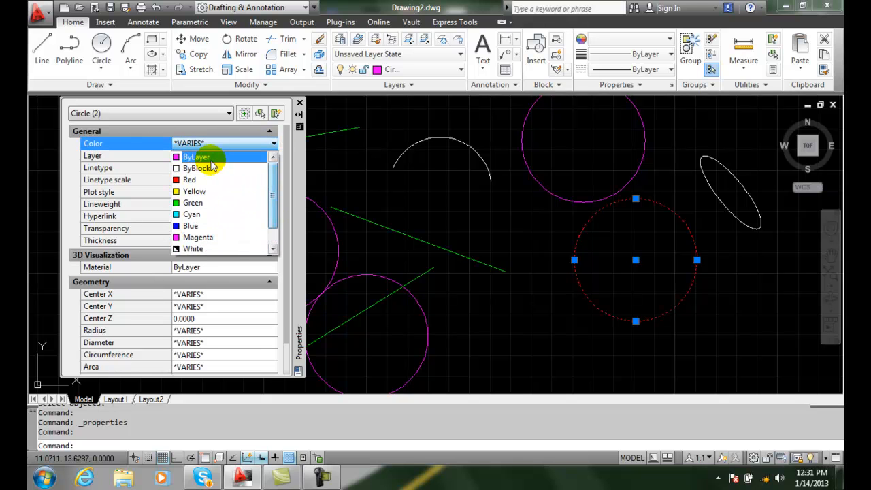
click(196, 157)
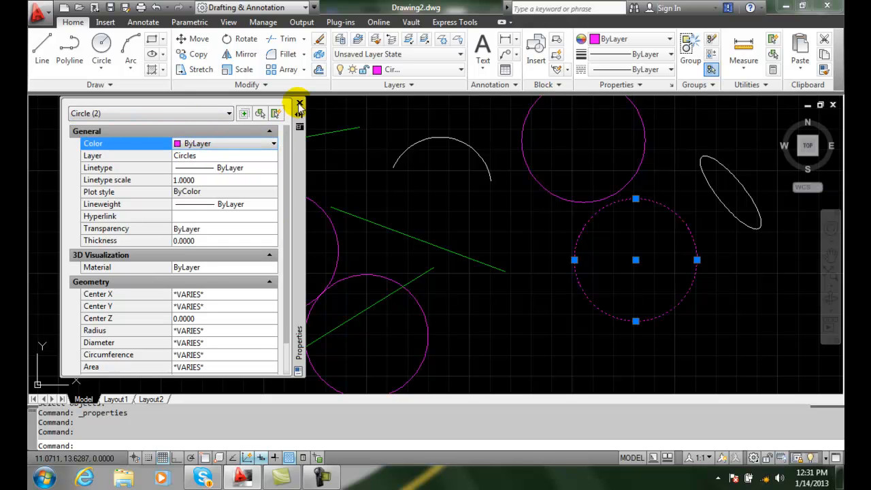
click(299, 104)
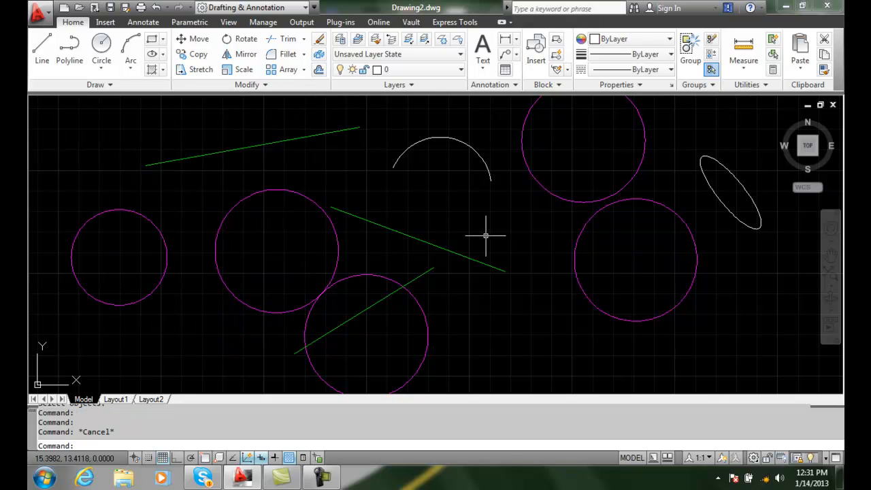
mouse_move(511, 234)
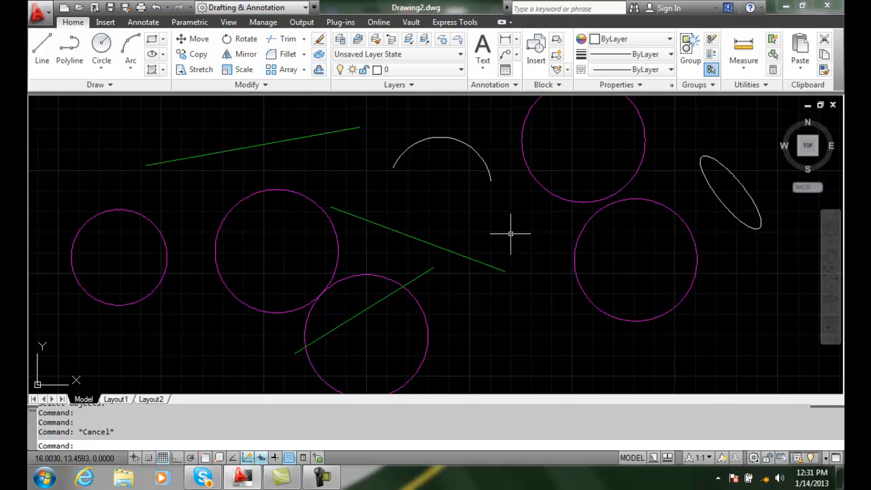
mouse_move(501, 240)
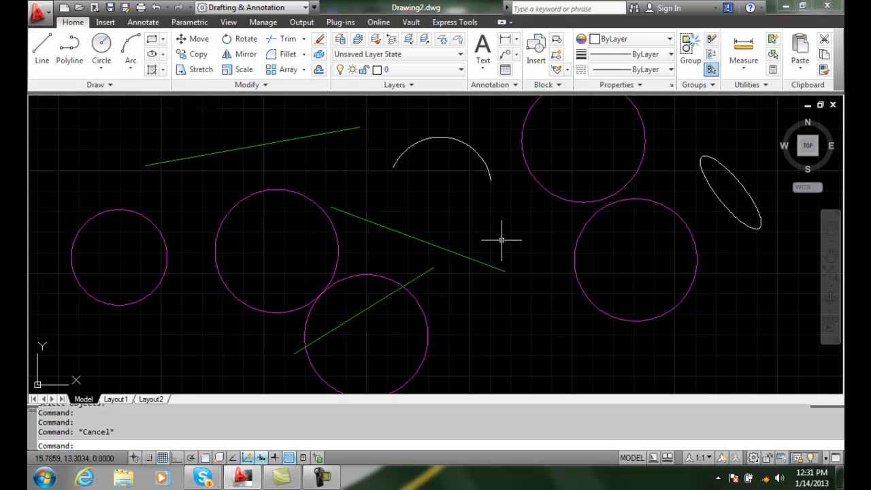